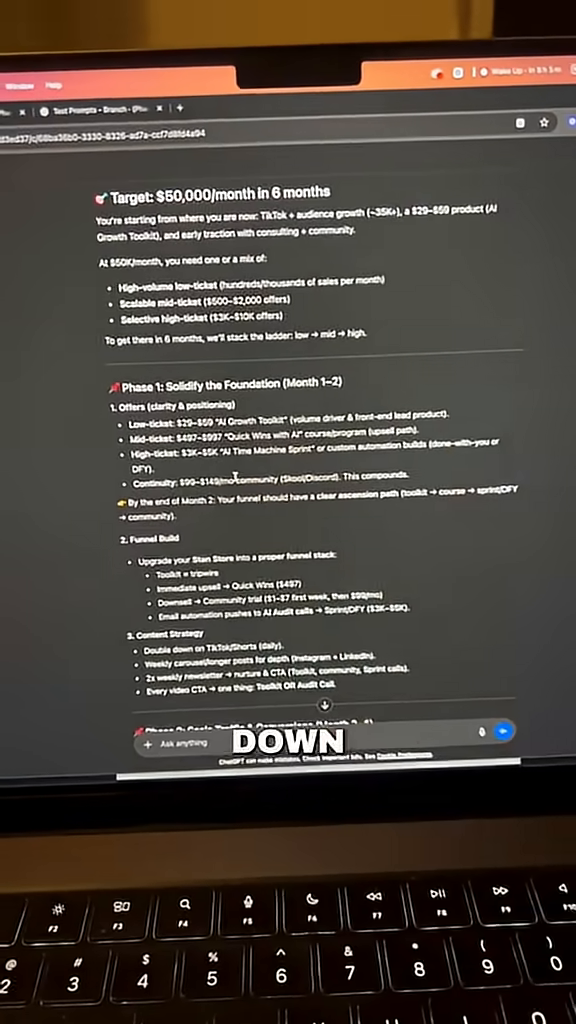
- Review the $50K/month plan reply, then branch it into a new chat requesting a Phase 2 deep dive
scroll(down, 3)
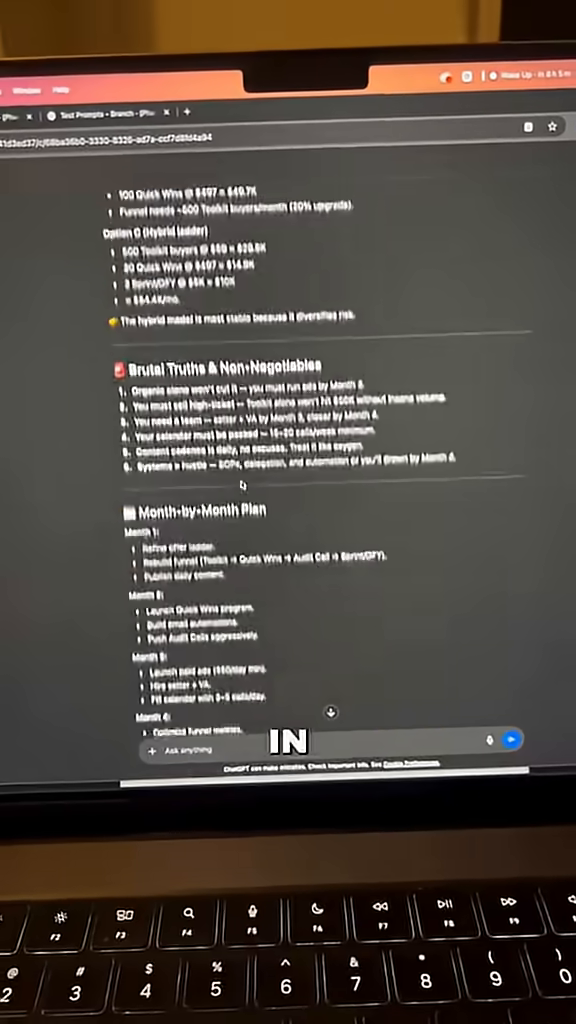
scroll(down, 3)
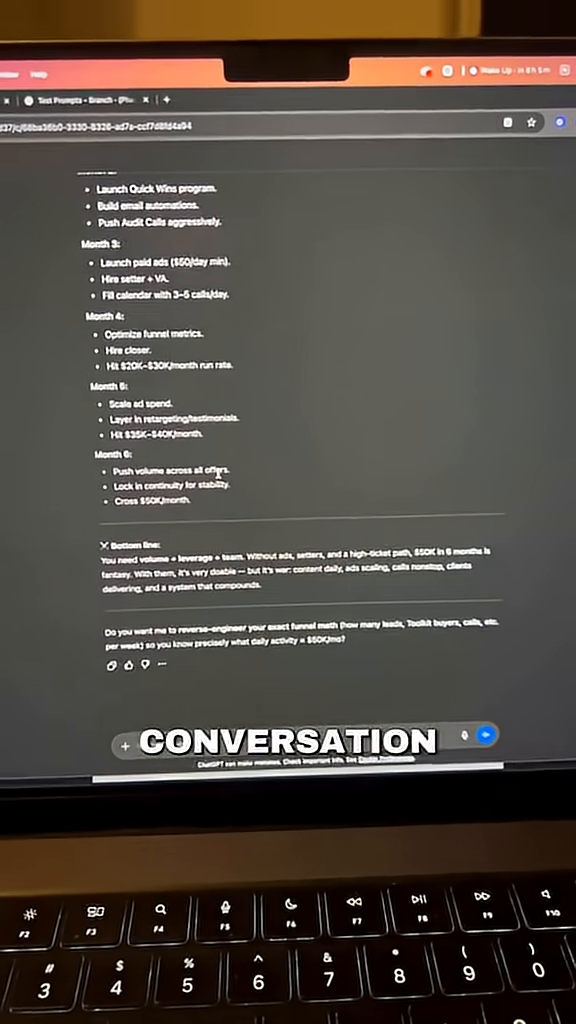
scroll(up, 3)
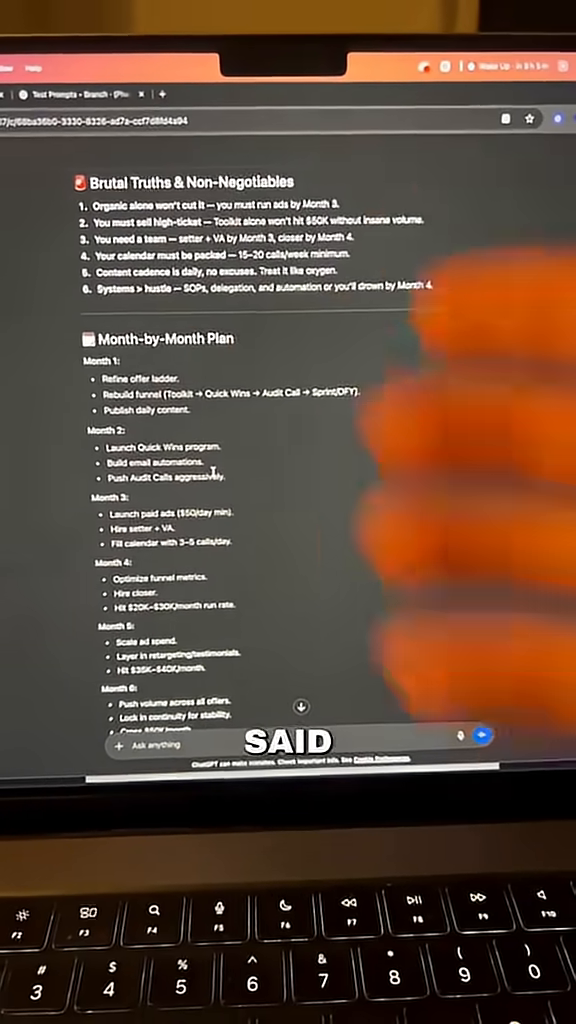
scroll(down, 3)
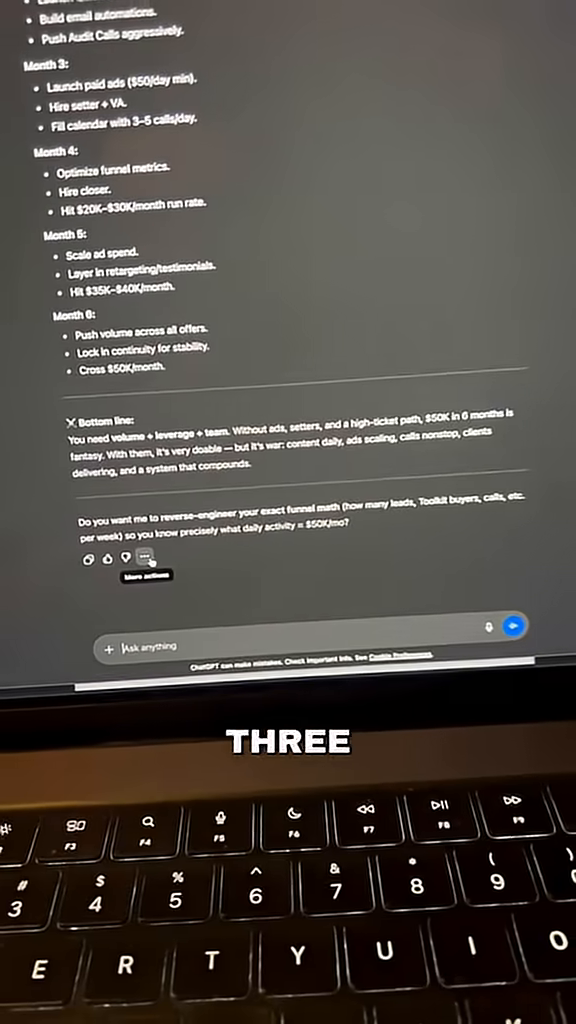
click(143, 573)
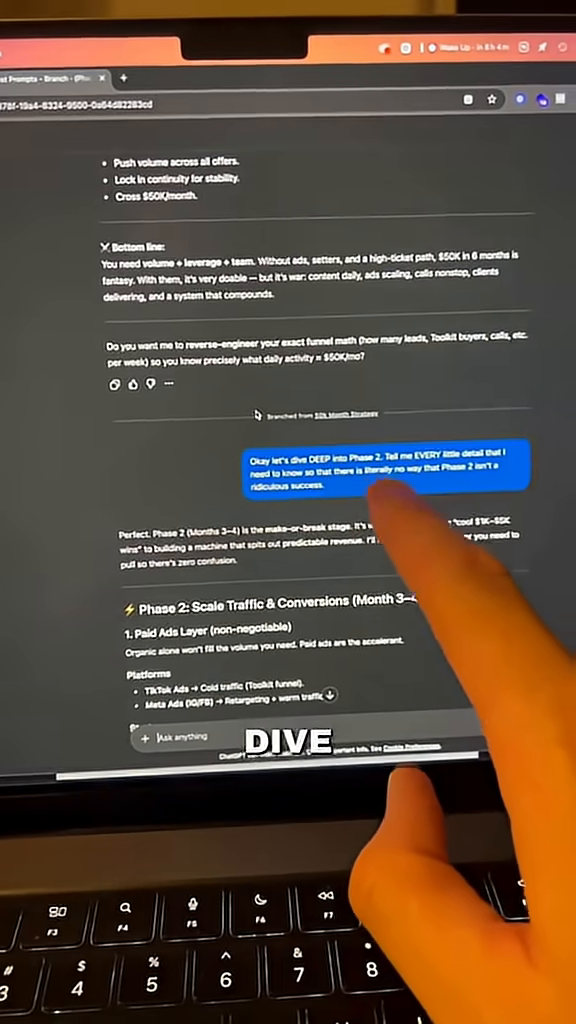
scroll(down, 3)
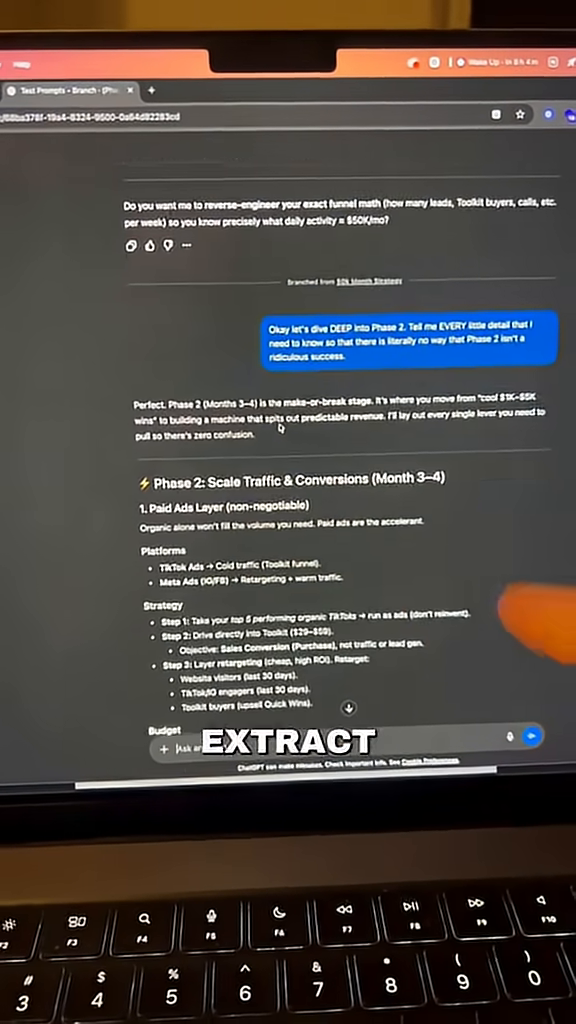